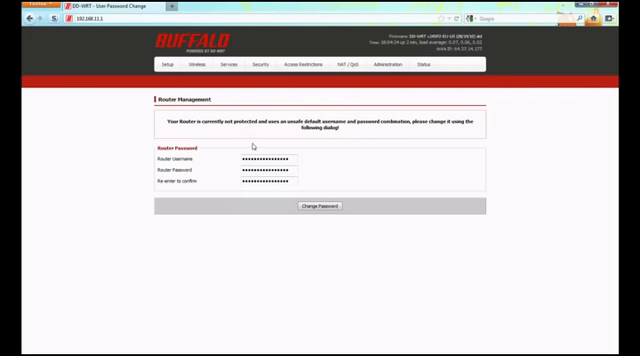
mouse_move(285, 150)
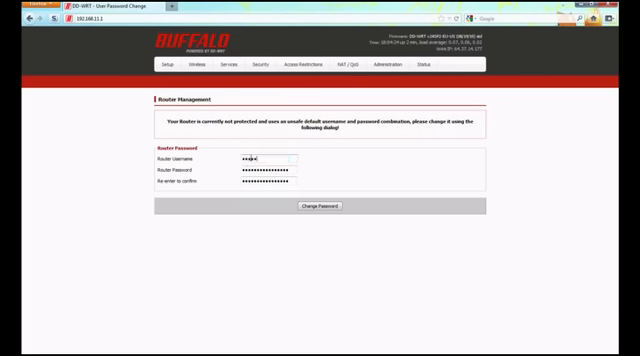
- Enter a new router username and password, and submit the credential change
left_click(250, 178)
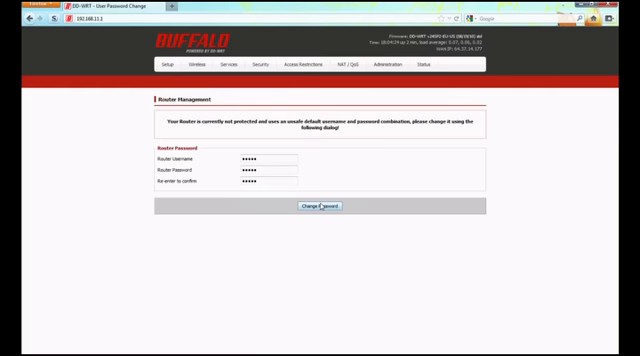
left_click(305, 207)
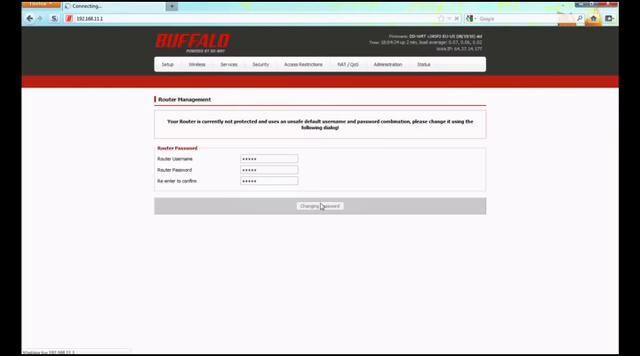
- Log back in as 'admin' with the new password
left_click(322, 206)
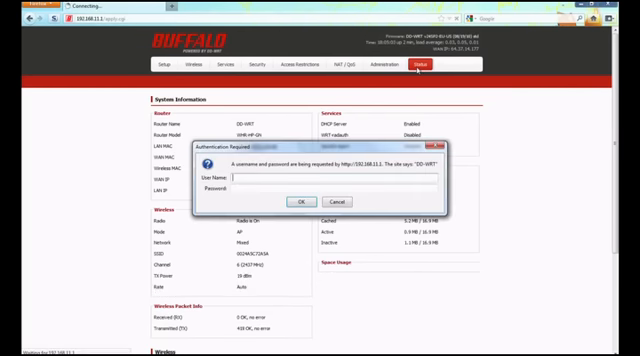
type("admin")
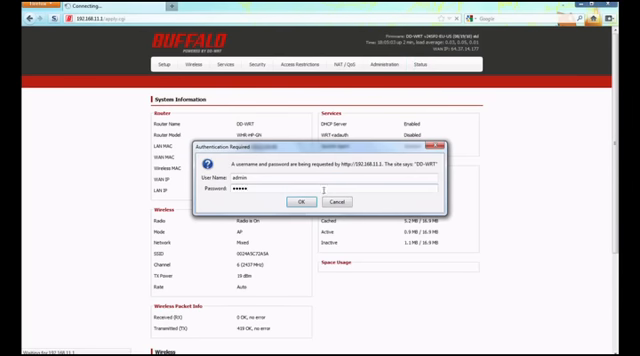
left_click(301, 202)
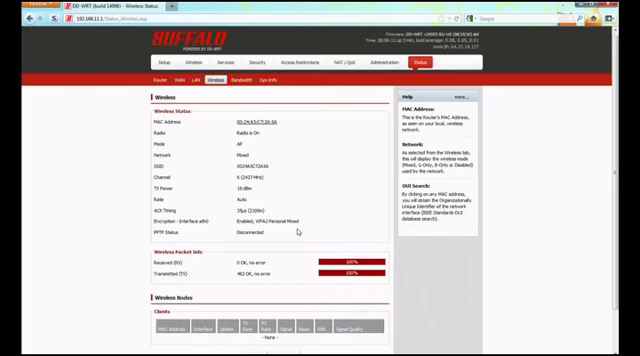
- Set the wireless channel to 3 (2422 MHz) and the SSID to 'MyHomeNetwork'
left_click(196, 65)
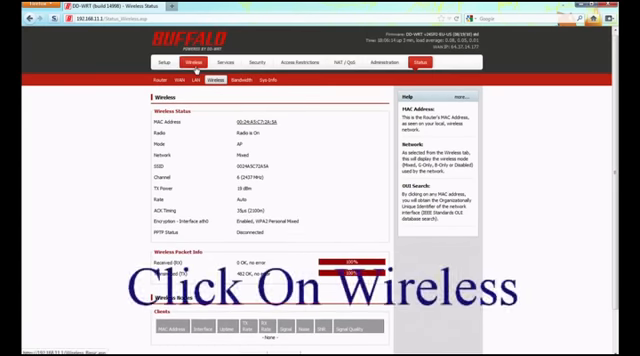
left_click(180, 63)
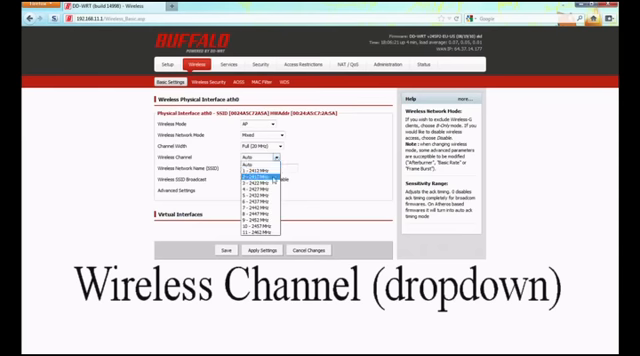
mouse_move(280, 187)
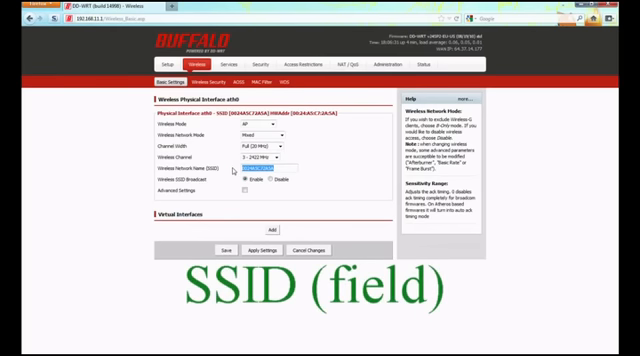
type("MyHomeNetwork")
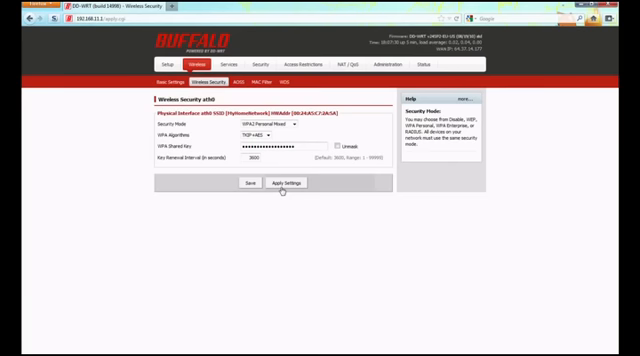
mouse_move(309, 207)
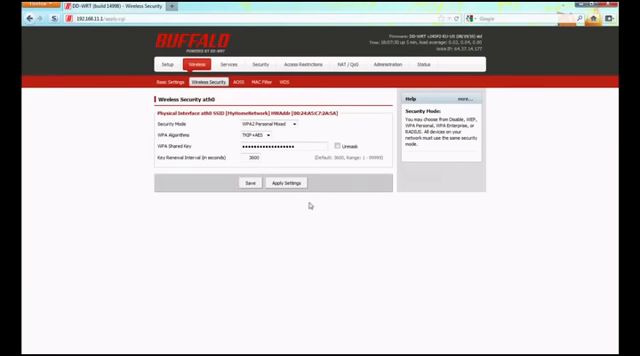